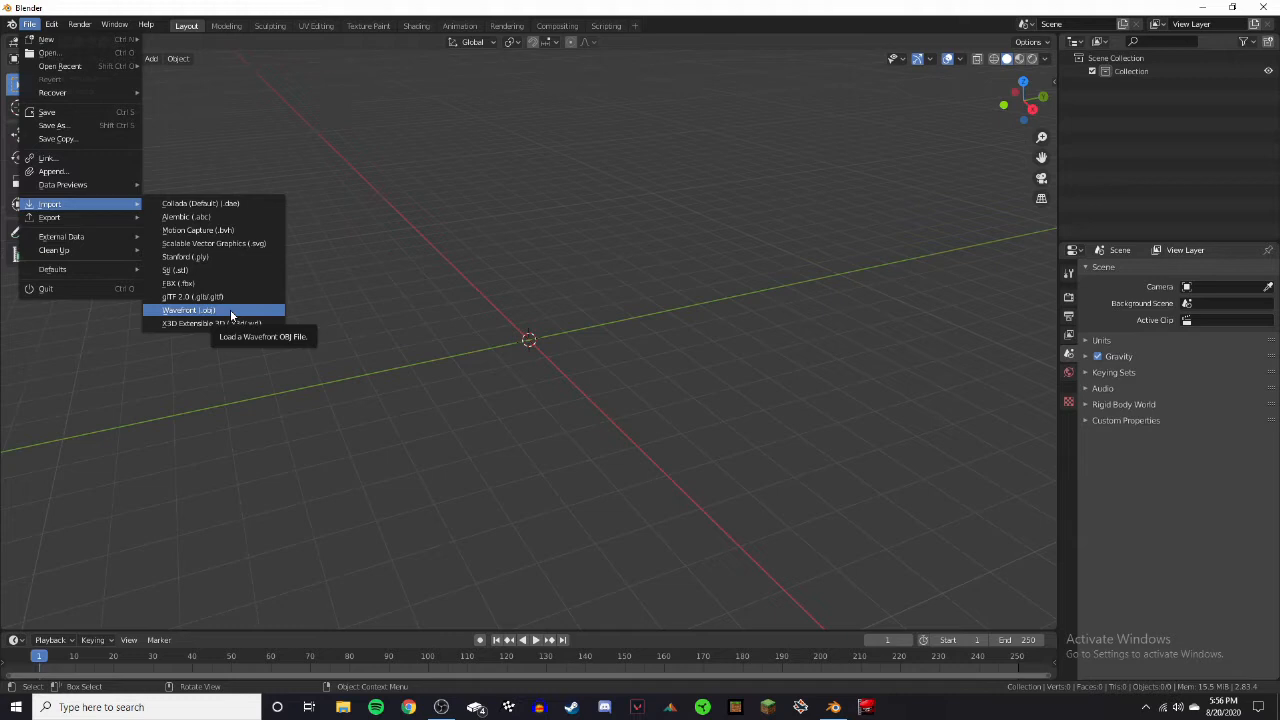
Step: Import p2000.obj from the OBJs folder as a Wavefront OBJ
click(188, 309)
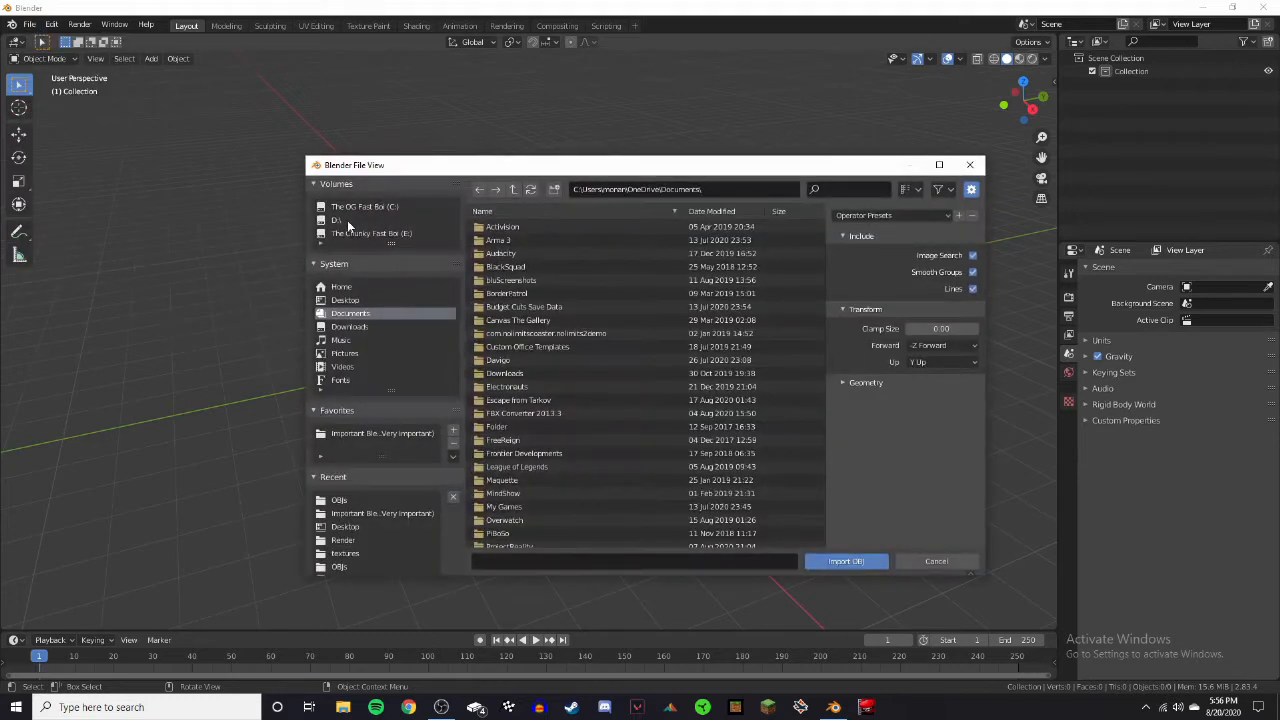
click(382, 433)
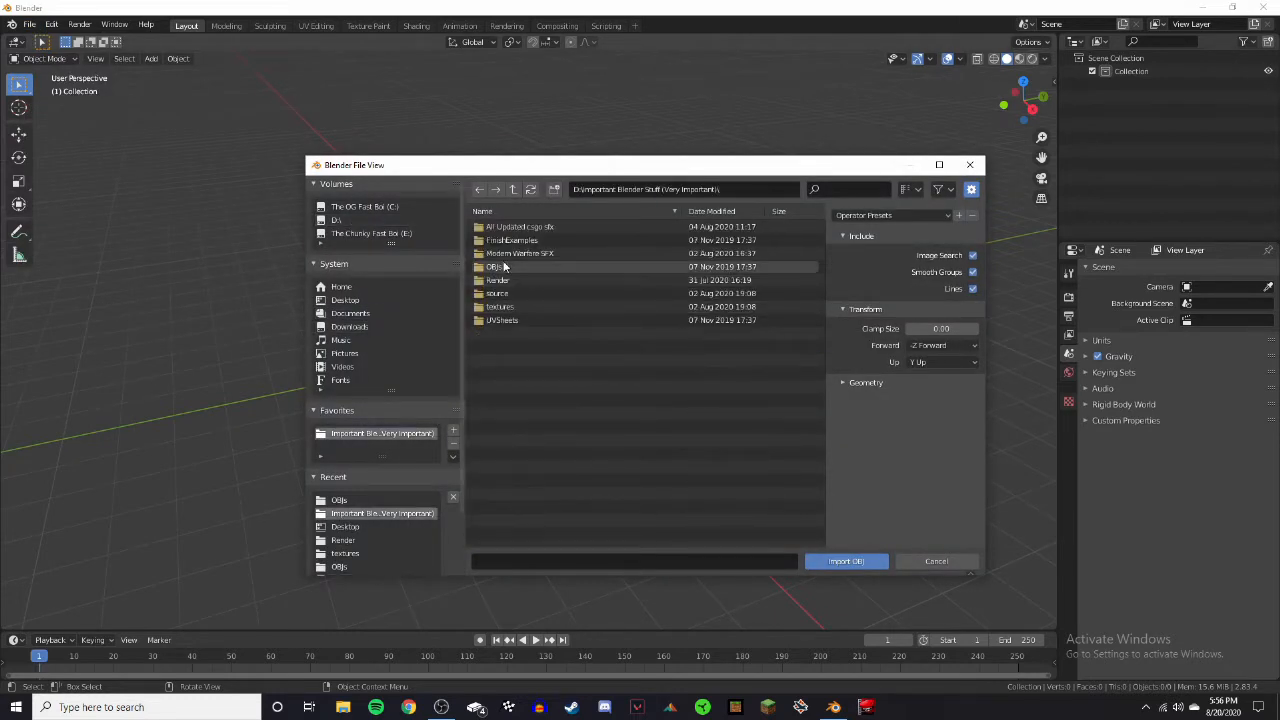
double_click(495, 266)
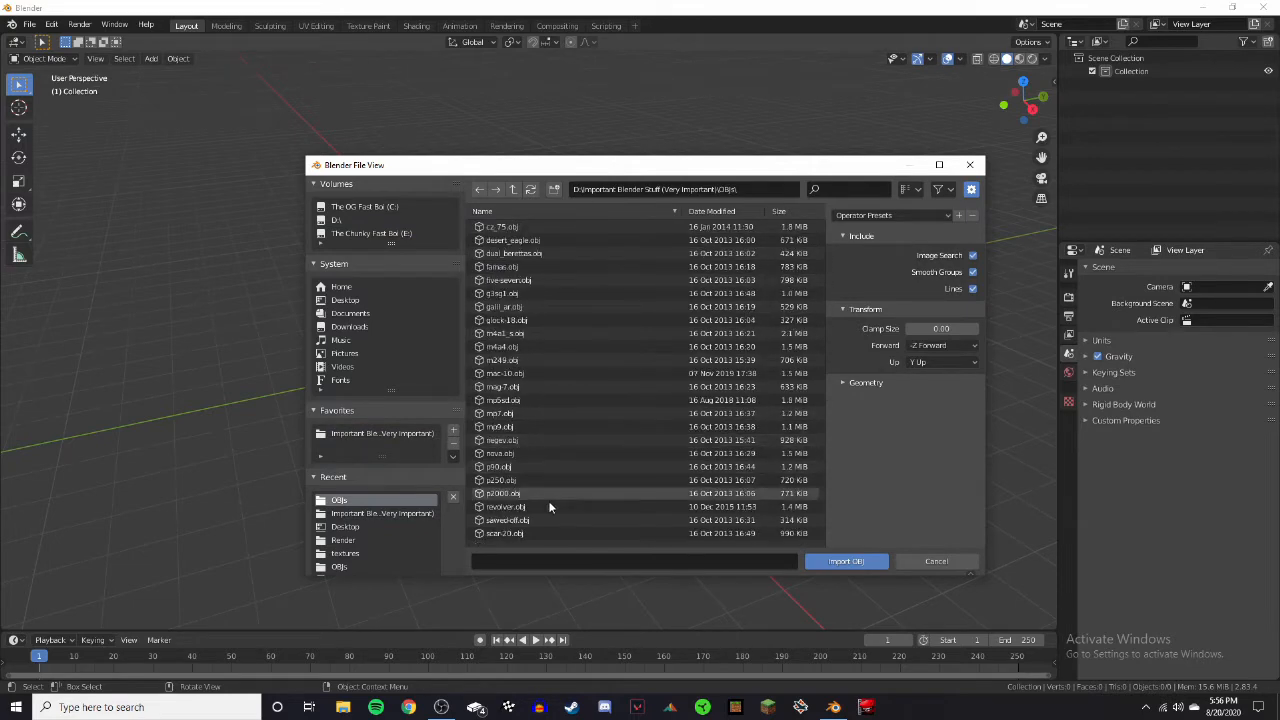
click(845, 561)
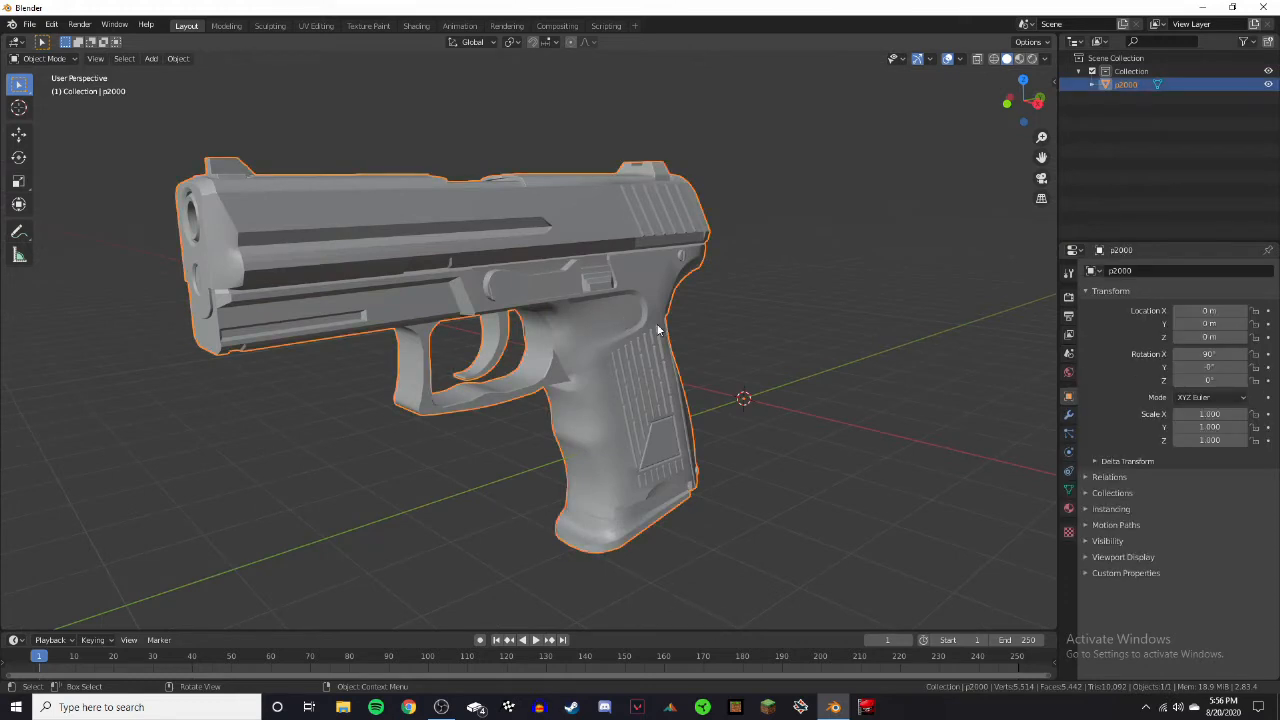
Step: In Edit Mode, separate the slide geometry into the new object p2000.001
key(Tab)
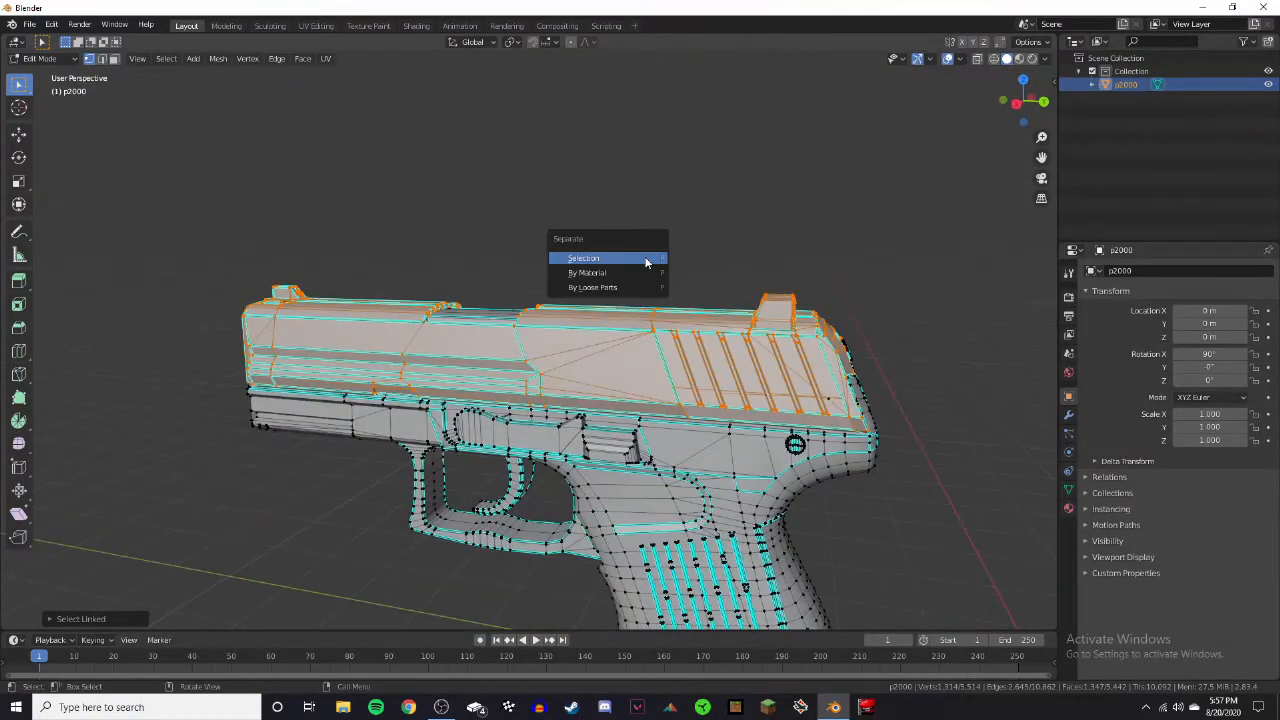
click(583, 258)
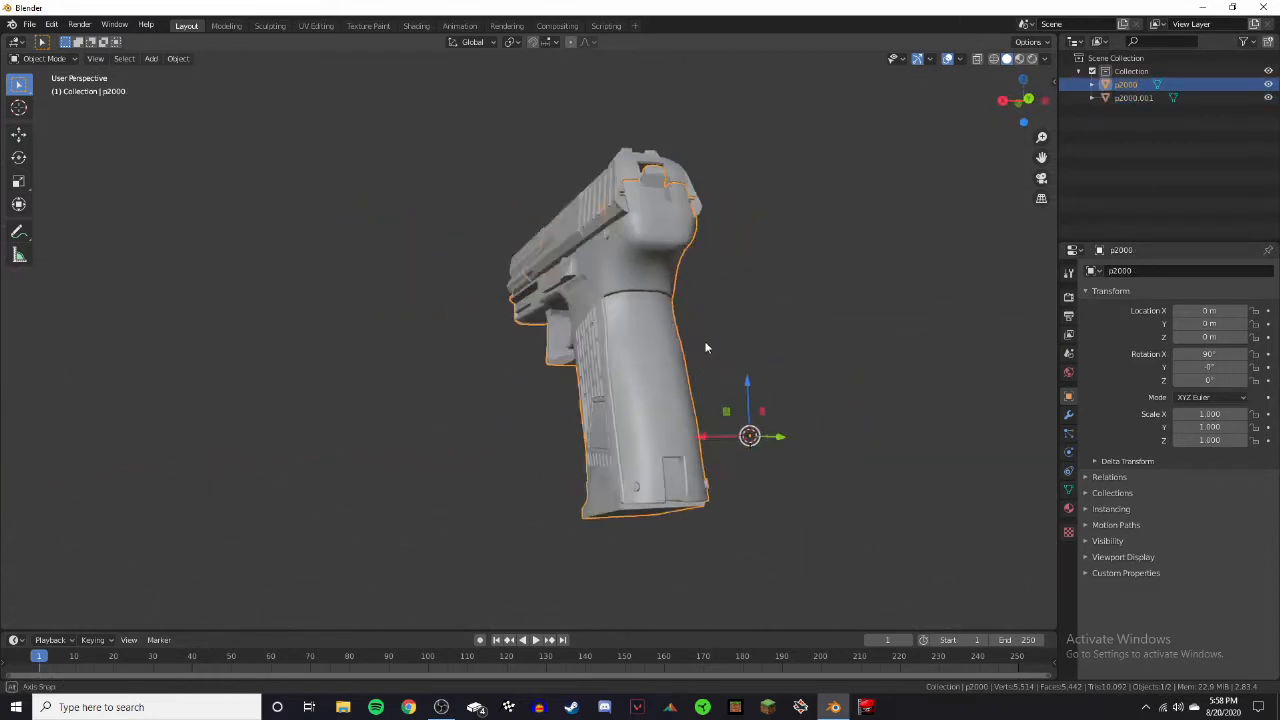
Step: Separate the magazine geometry into p2000.002 and return to Object Mode
key(Tab)
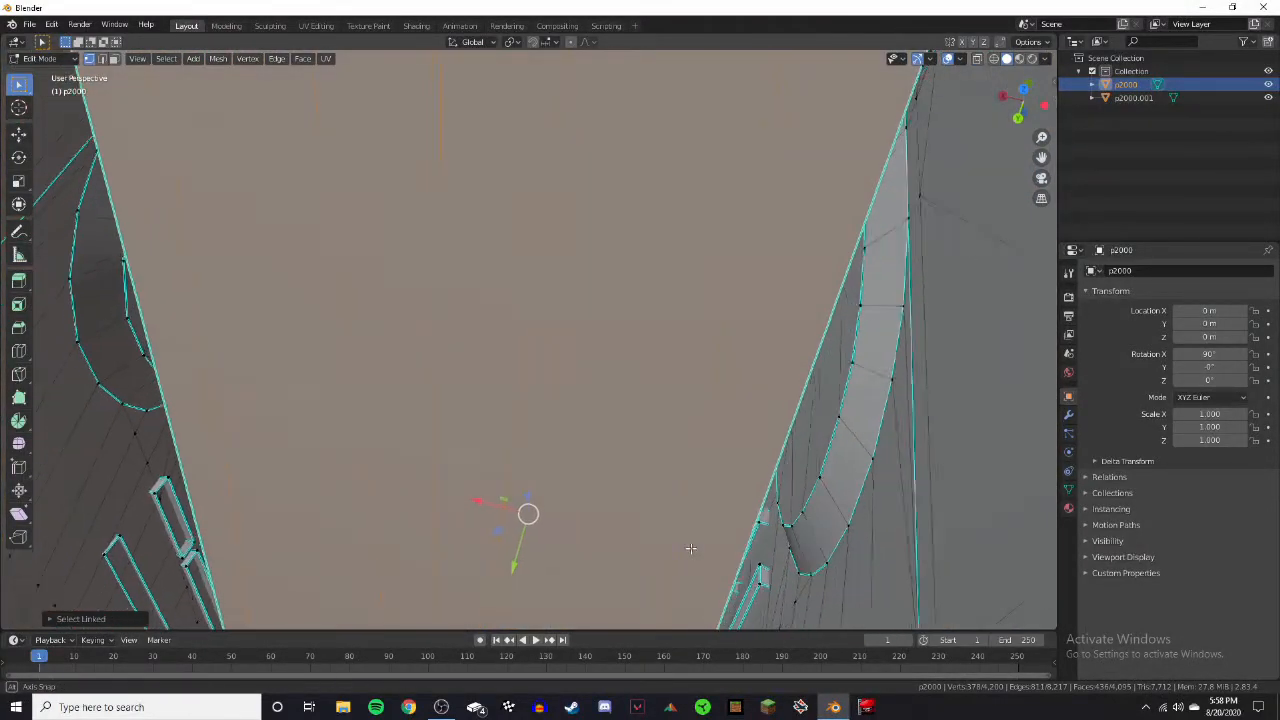
drag(690, 548, 707, 253)
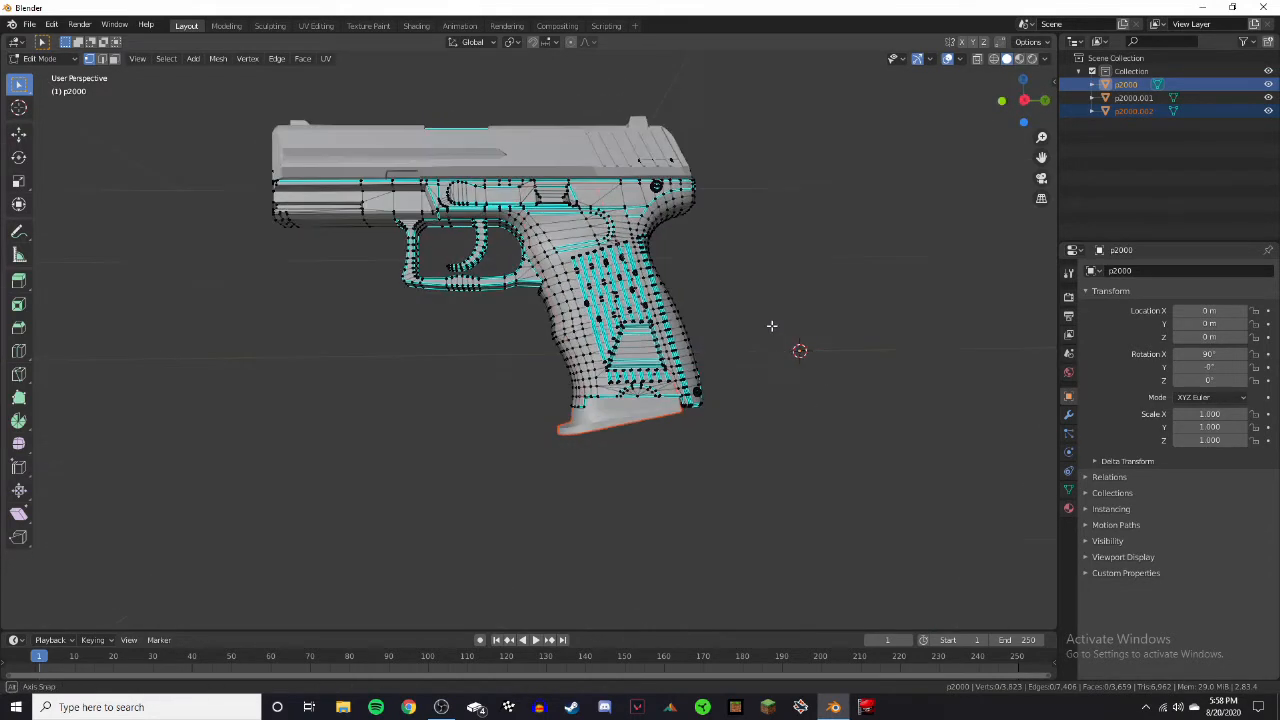
key(Tab)
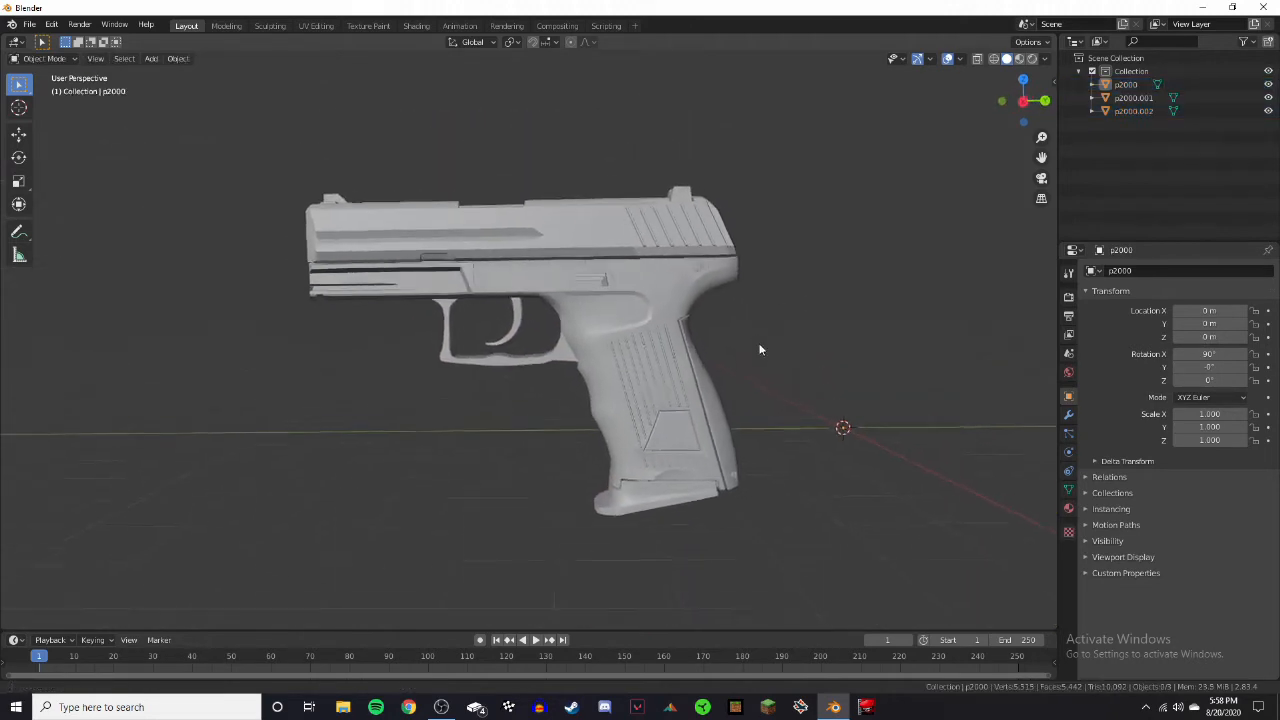
Step: With the 3D cursor snapped to the grip, add an armature there
drag(760, 349, 716, 394)
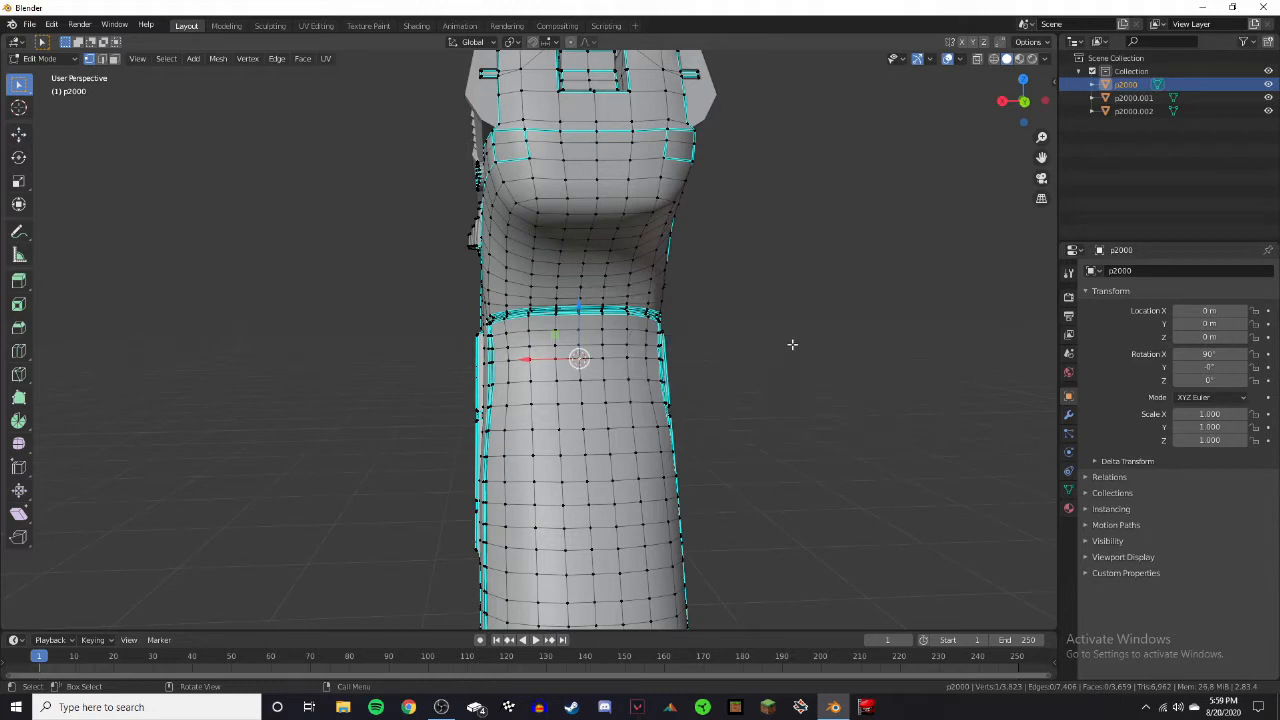
key(Tab)
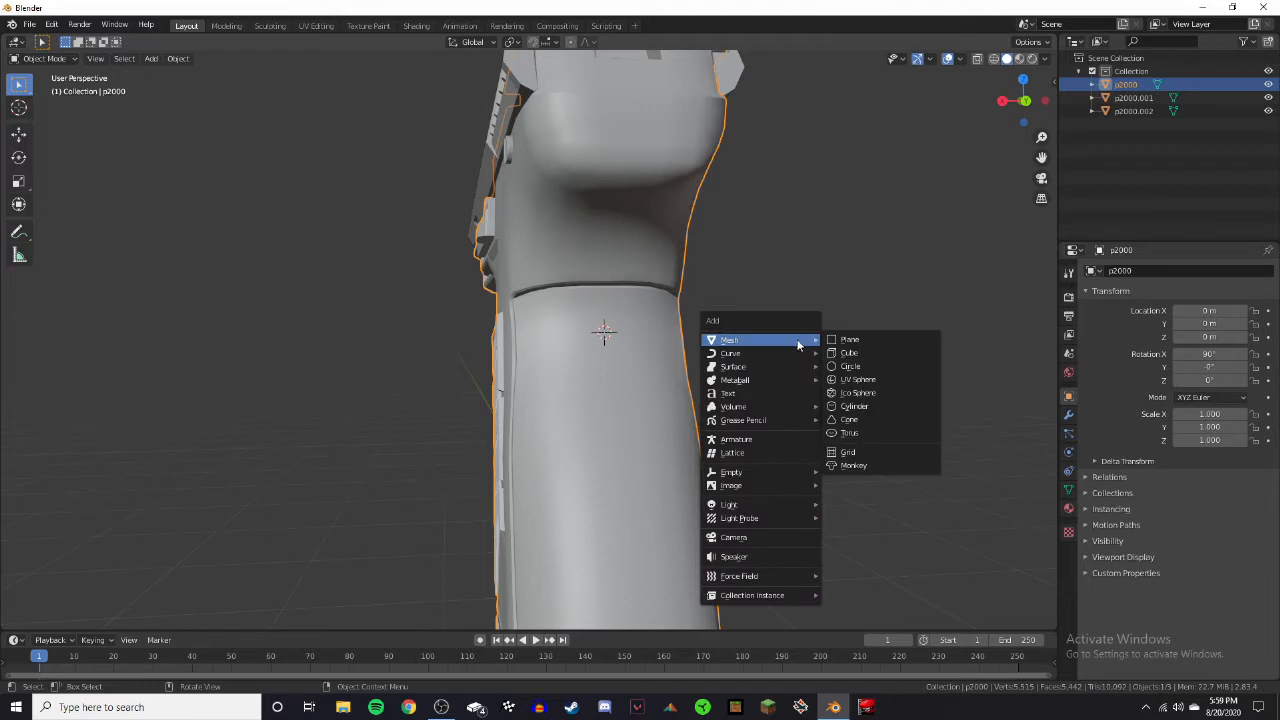
click(736, 439)
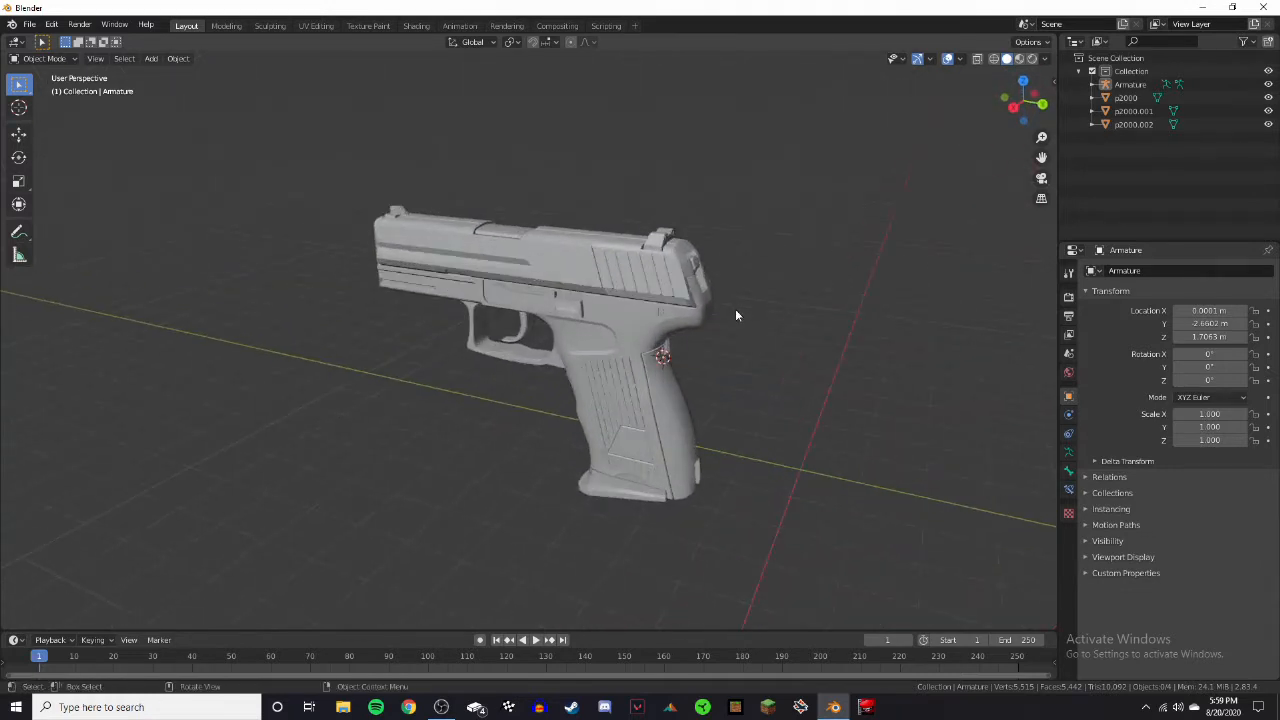
Step: Add Armature.001 at the slide's rear sight and snap the cursor to the magazine base
drag(735, 315, 640, 296)
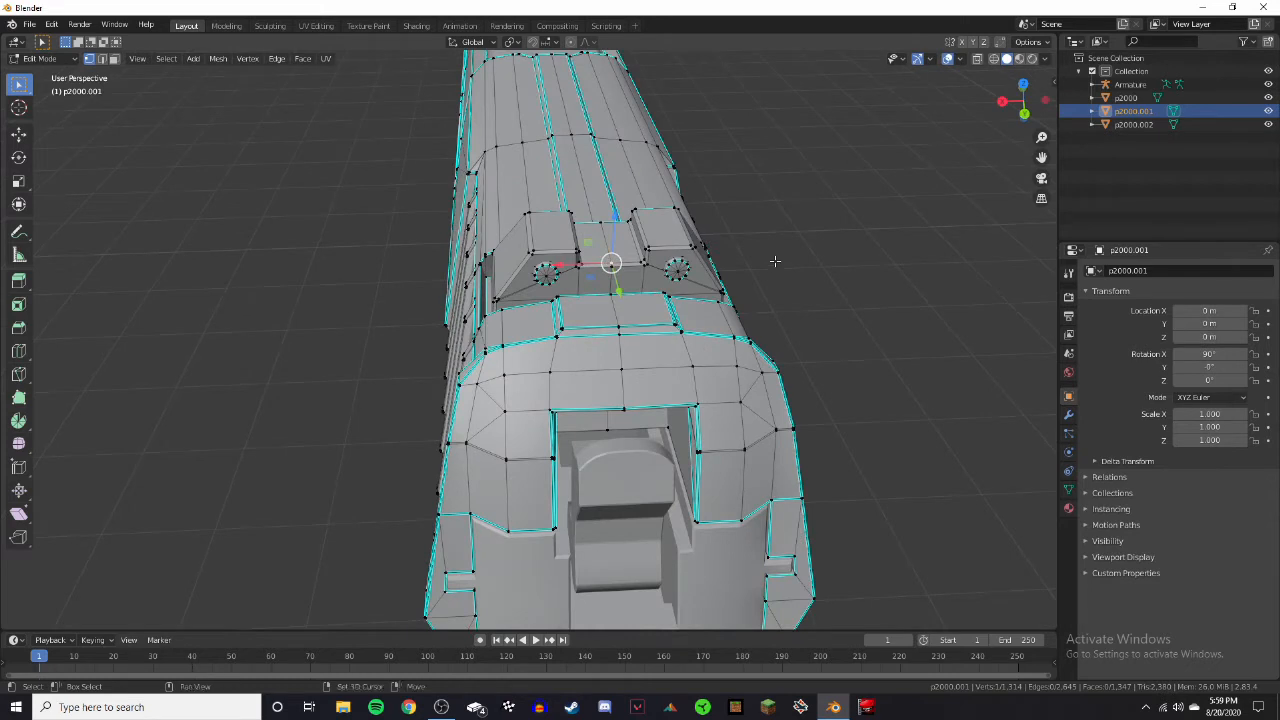
mouse_move(828, 302)
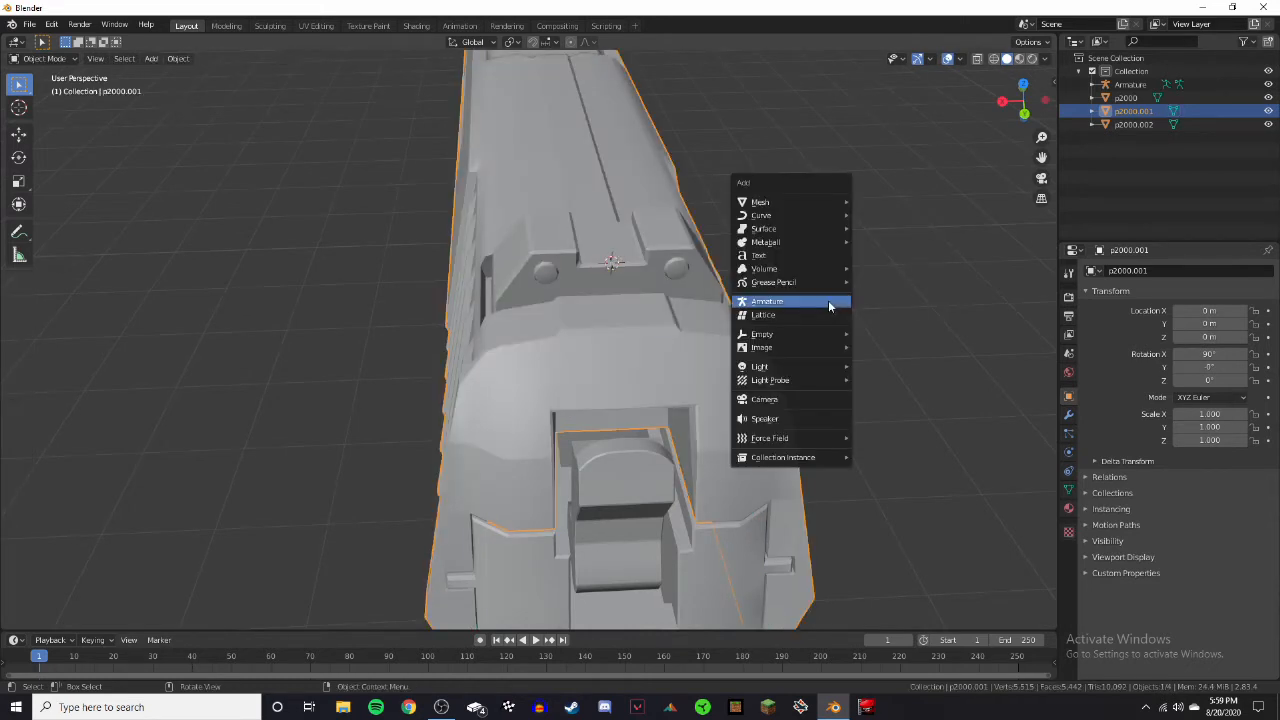
click(767, 301)
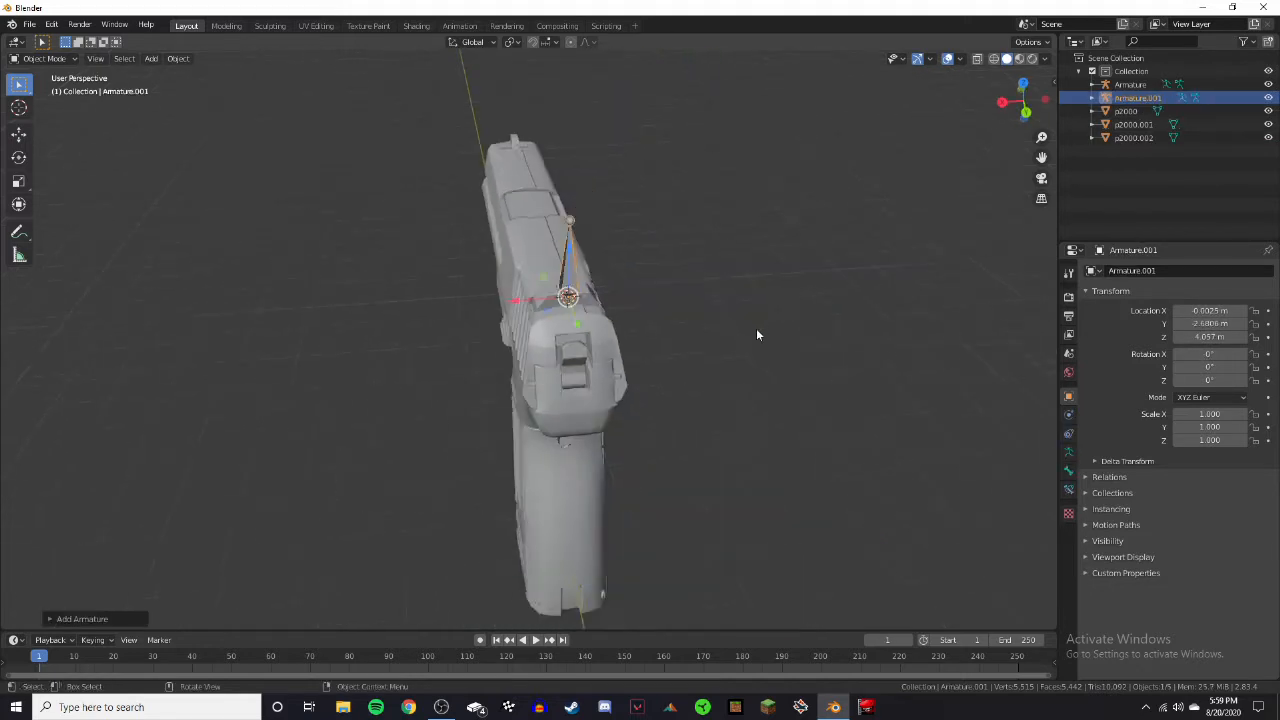
drag(758, 335, 715, 455)
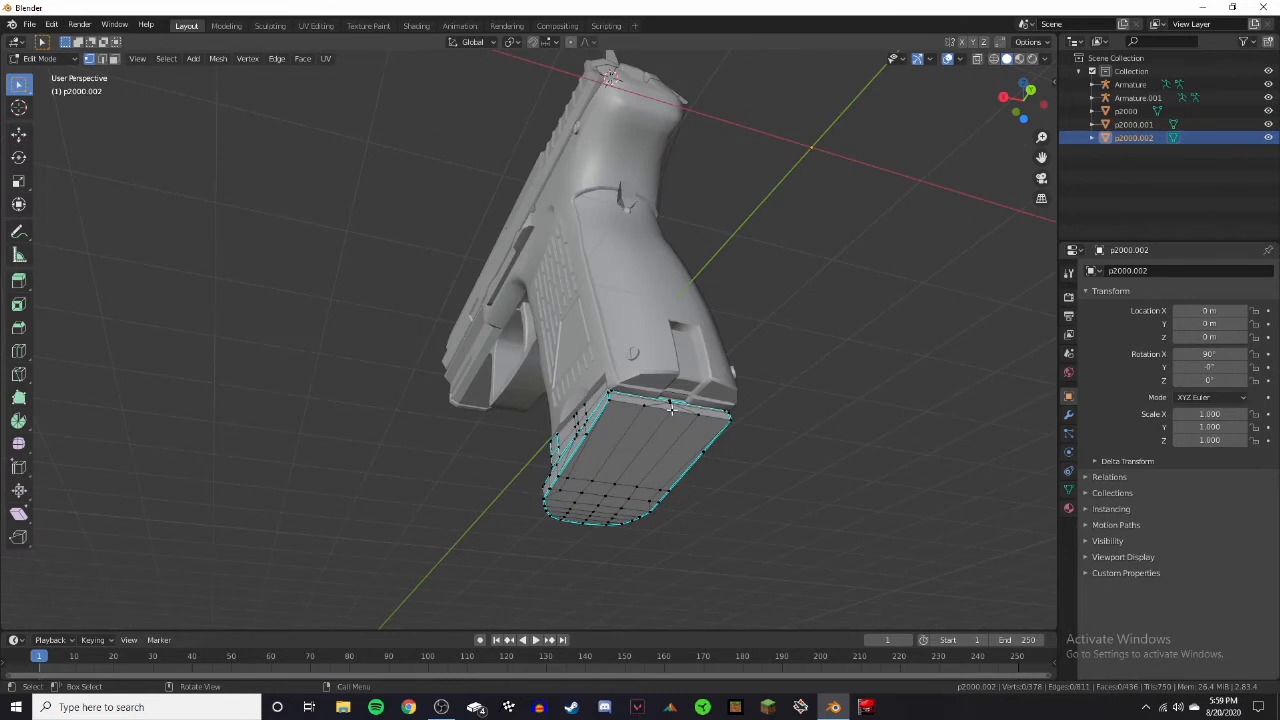
key(shift+s)
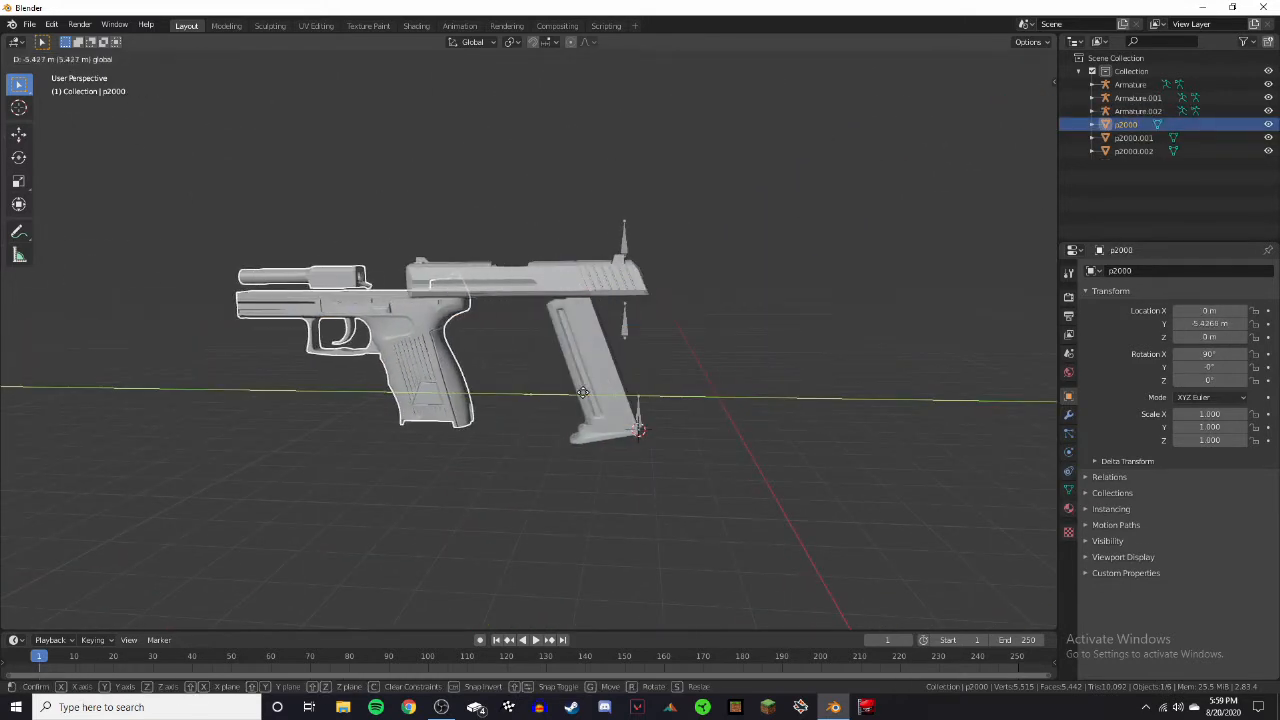
mouse_move(518, 383)
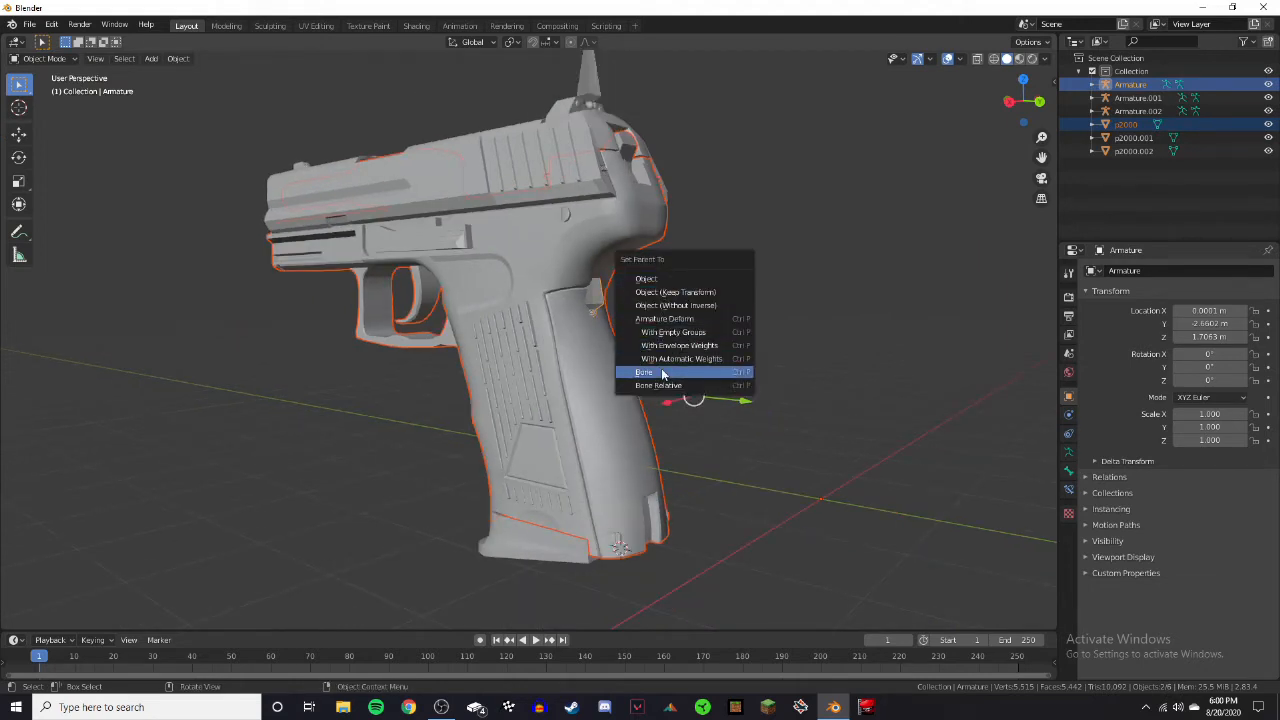
Step: Bone-parent the body, slide and magazine meshes to their own armatures with Ctrl+P
click(644, 372)
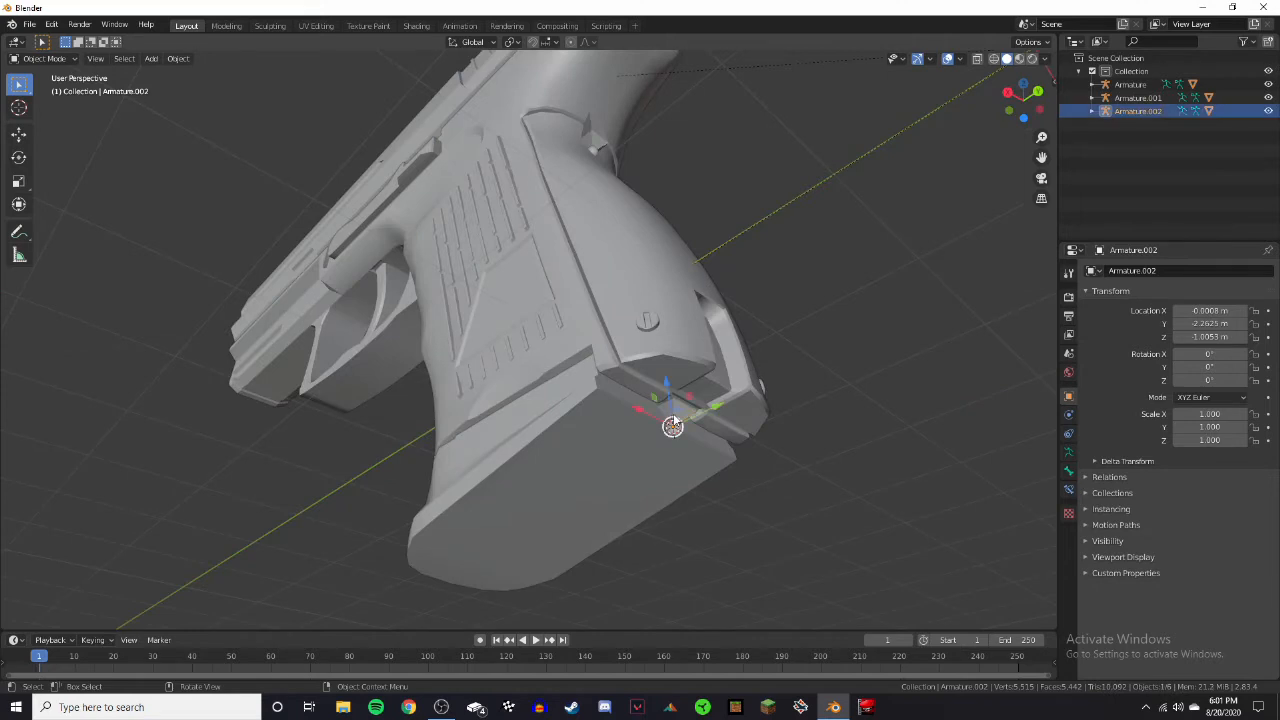
drag(670, 420, 573, 240)
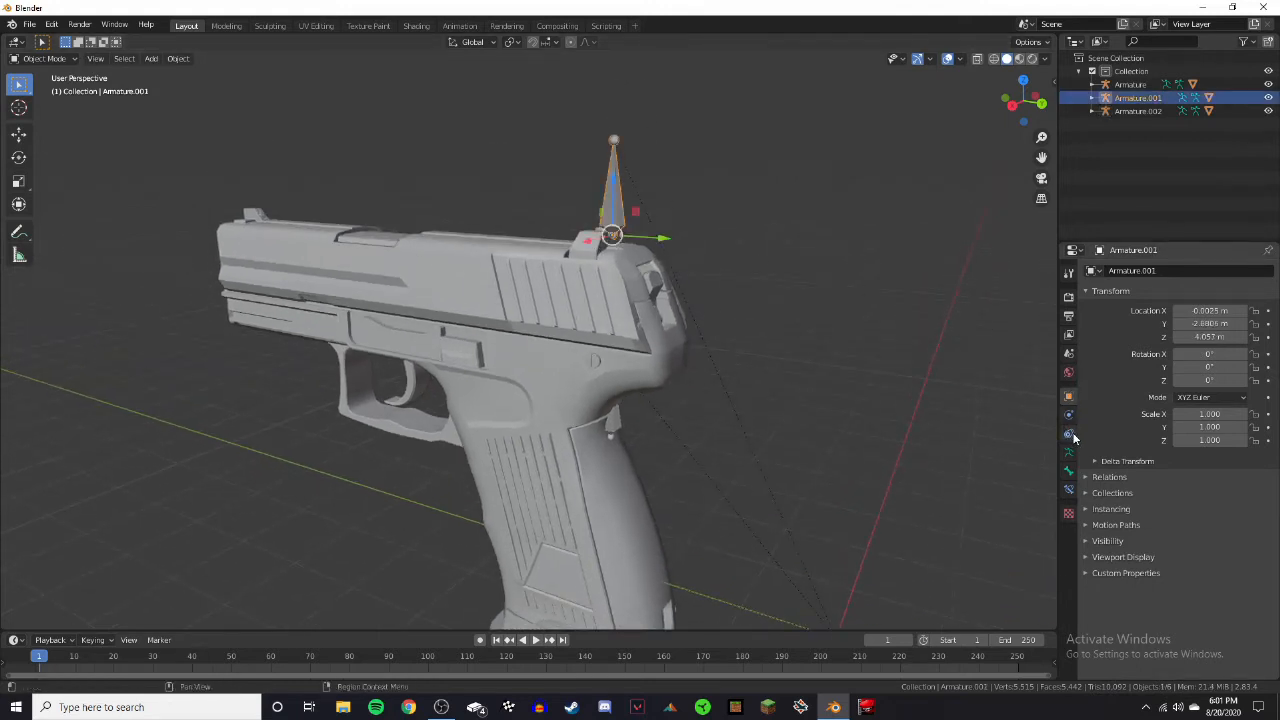
Step: Add Child Of constraints targeting Armature to Armature.001 and Armature.002
click(1069, 433)
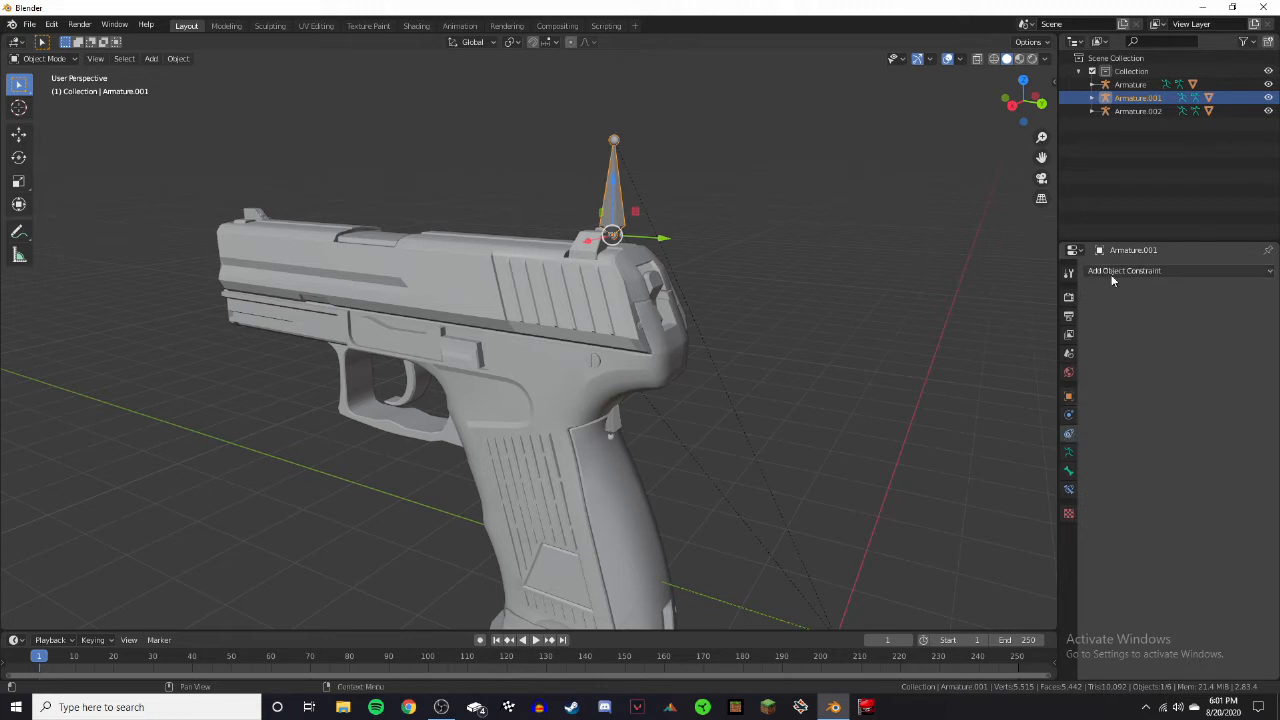
click(1125, 270)
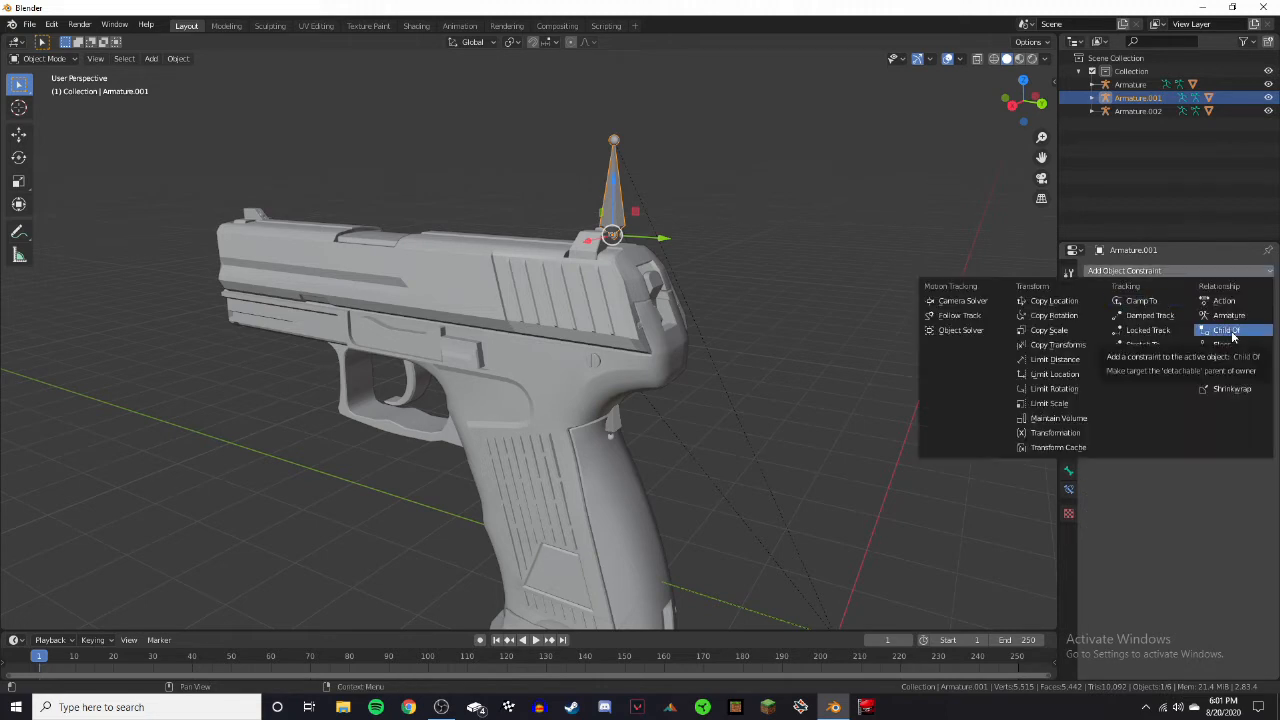
click(1227, 330)
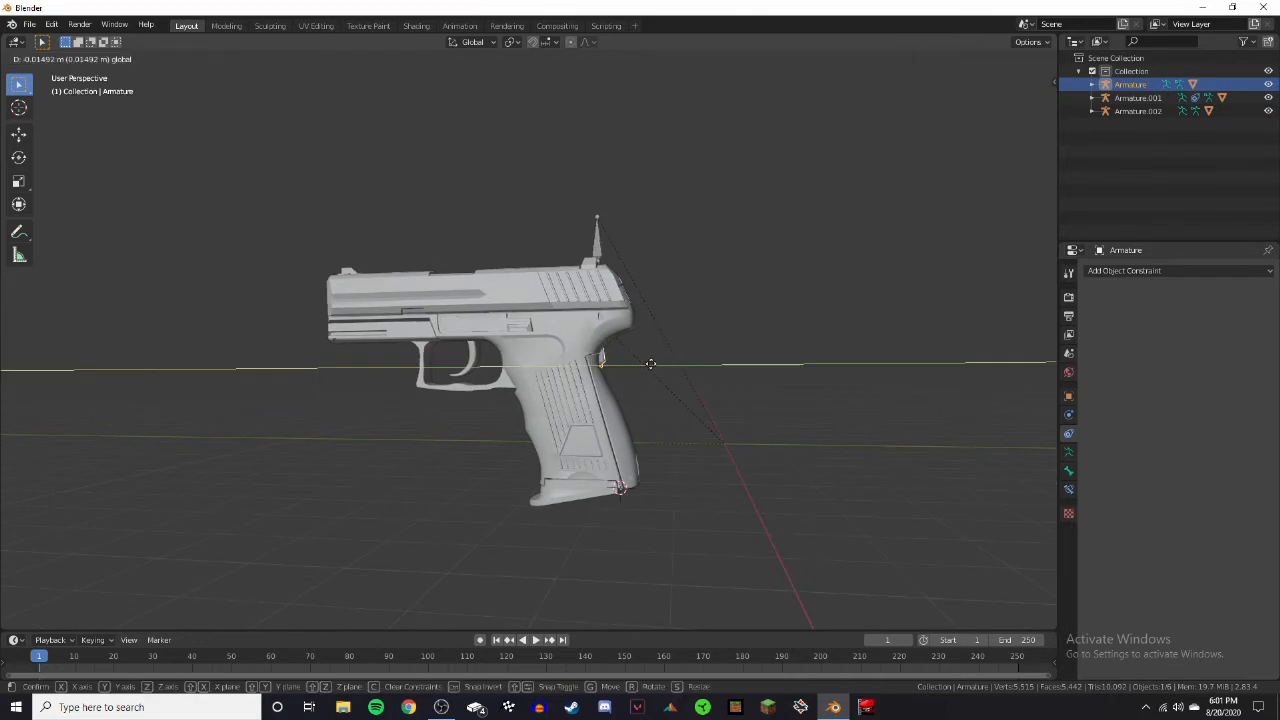
mouse_move(757, 343)
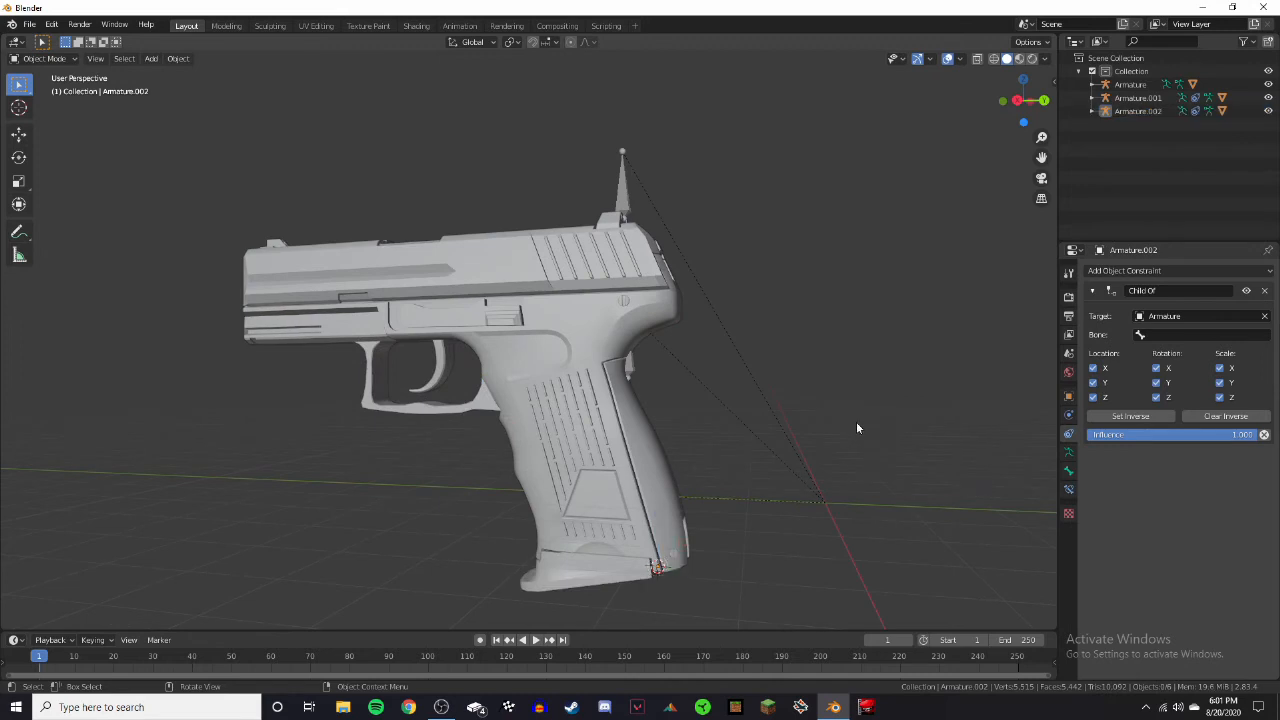
key(g)
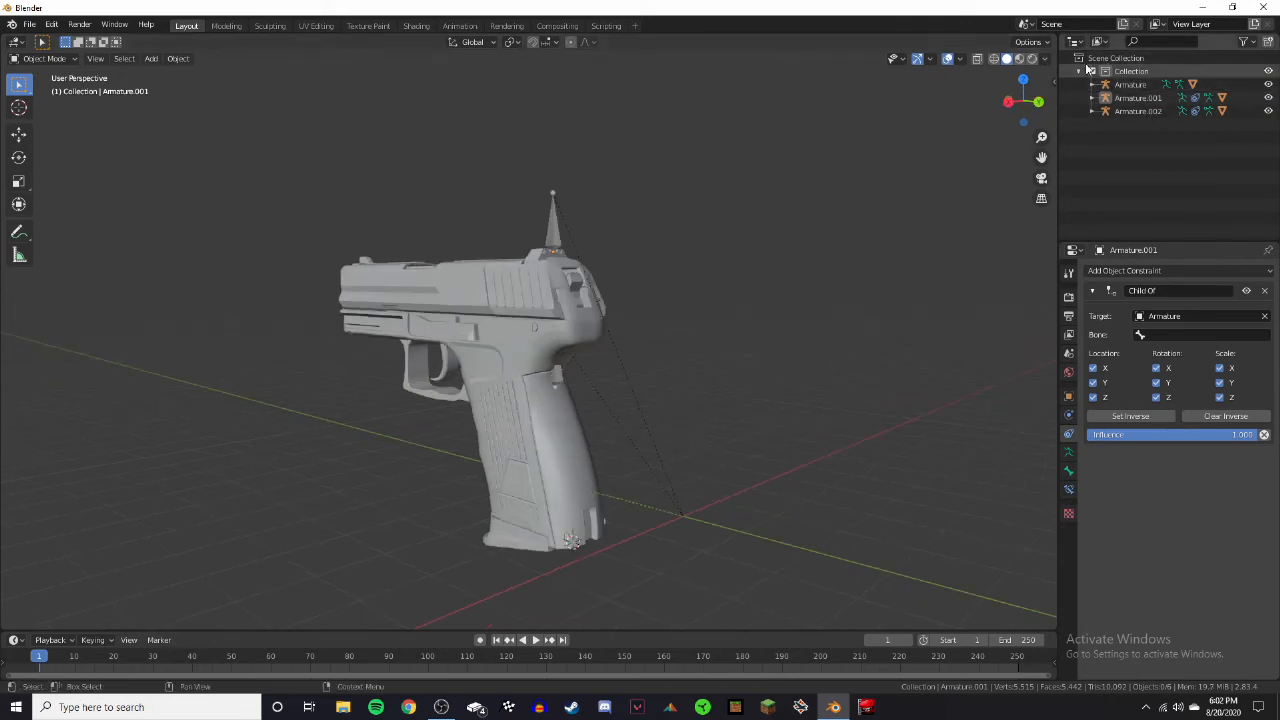
Step: Rename the three armatures Body, Slide and Magazine in the Outliner
click(1130, 84)
text(Body)
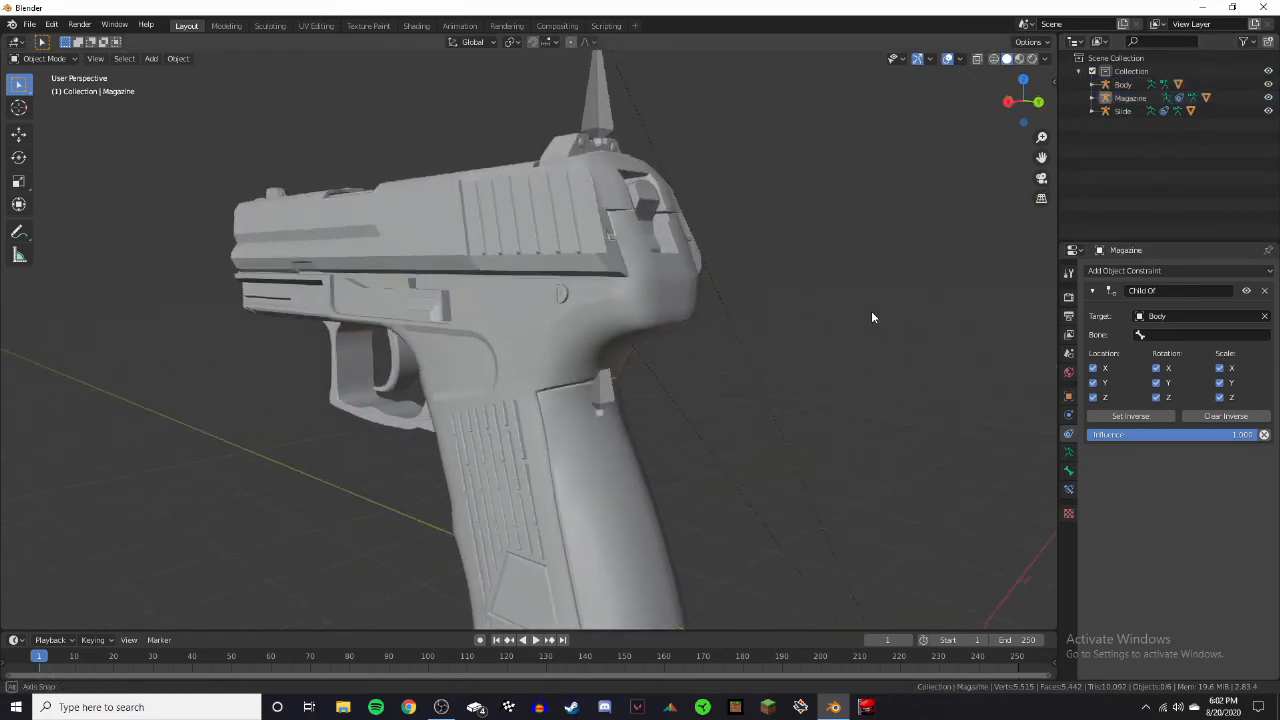
drag(600, 350, 856, 330)
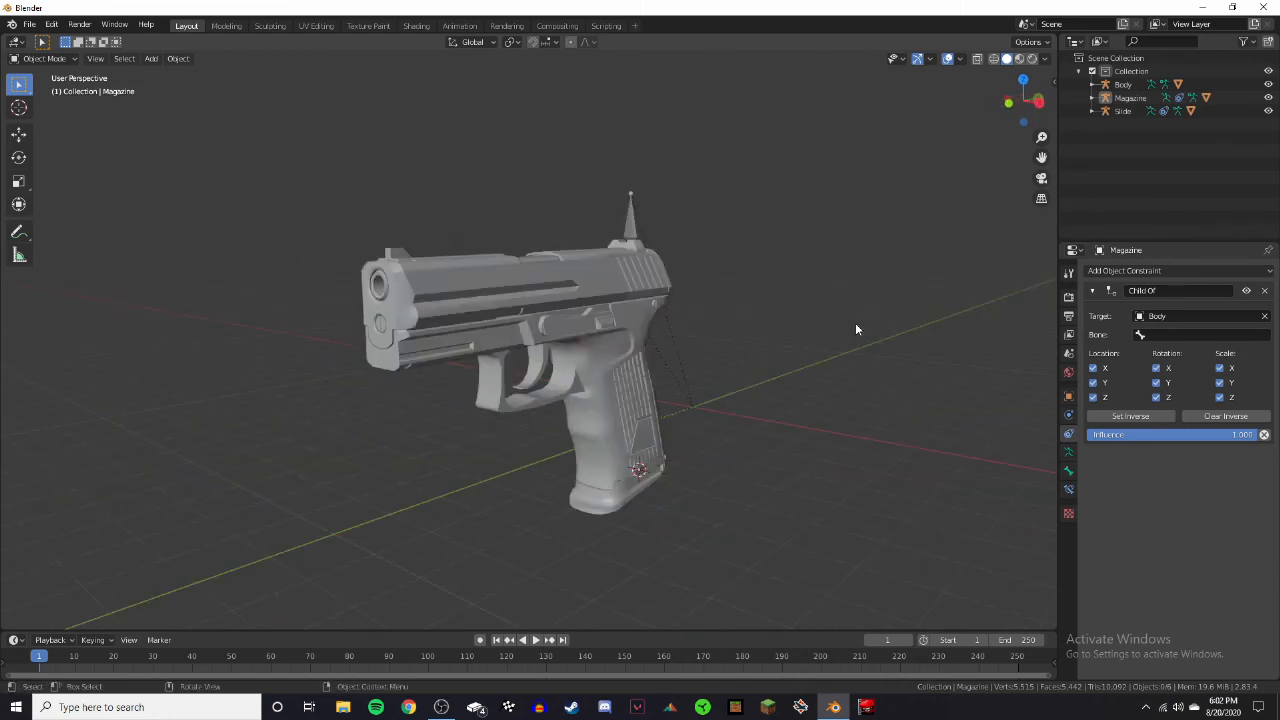